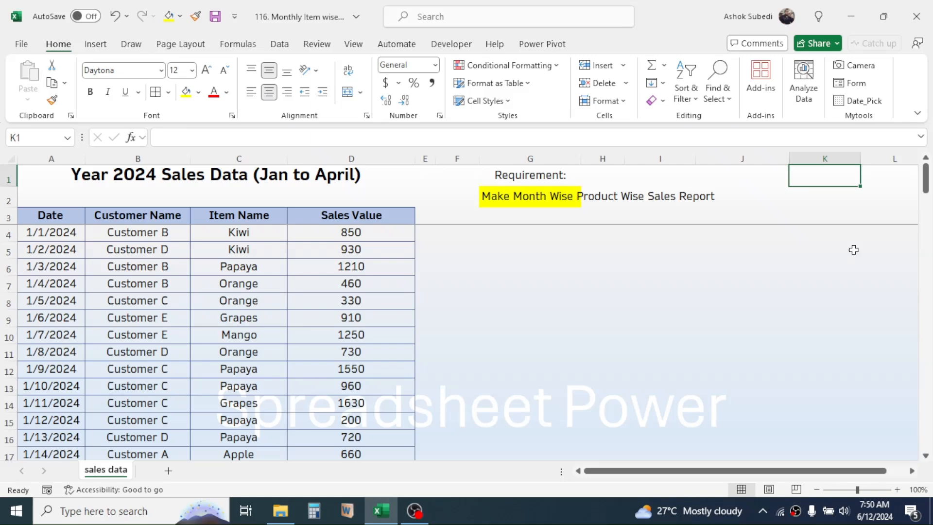
- Insert a new blank column before the Customer Name column
left_click(529, 284)
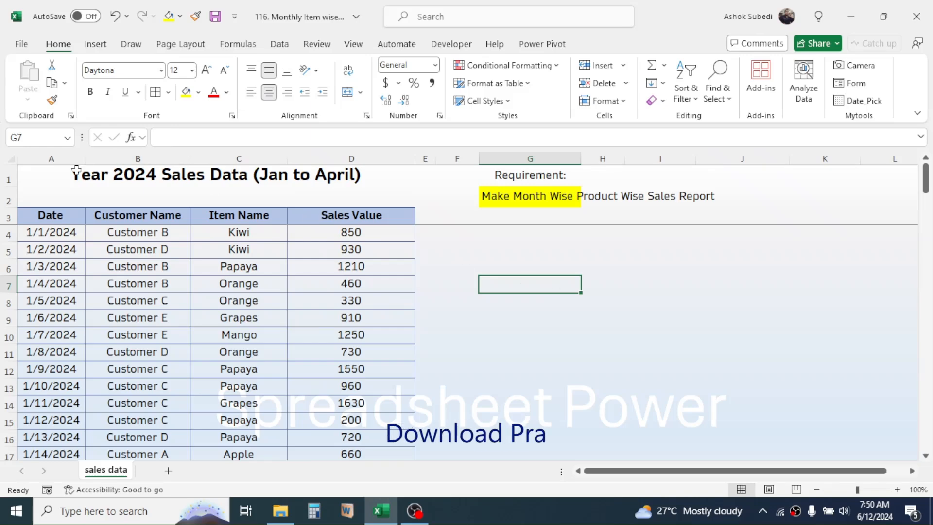
left_click(138, 159)
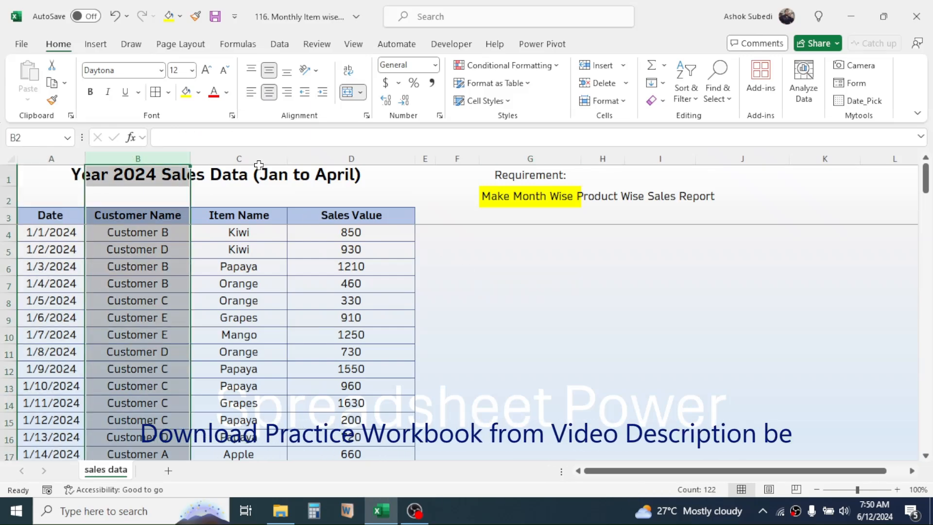
left_click(351, 159)
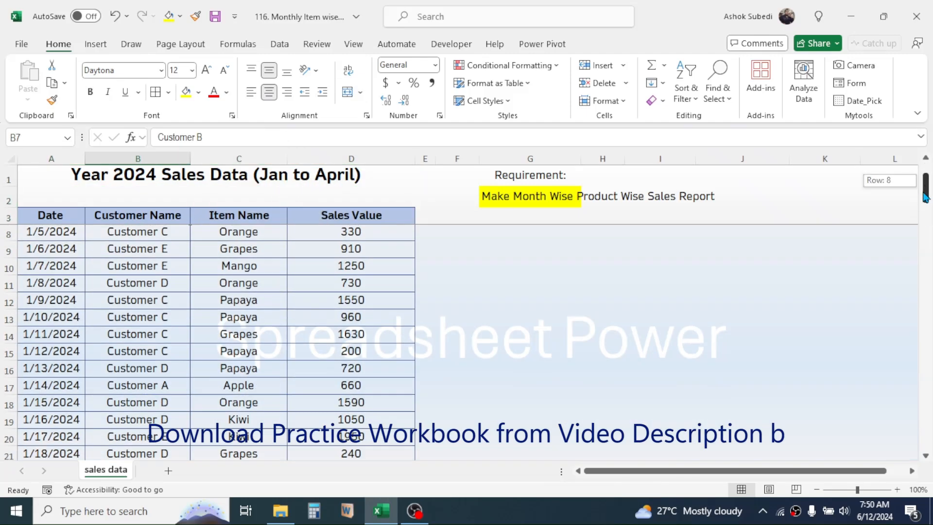
scroll("down", 3)
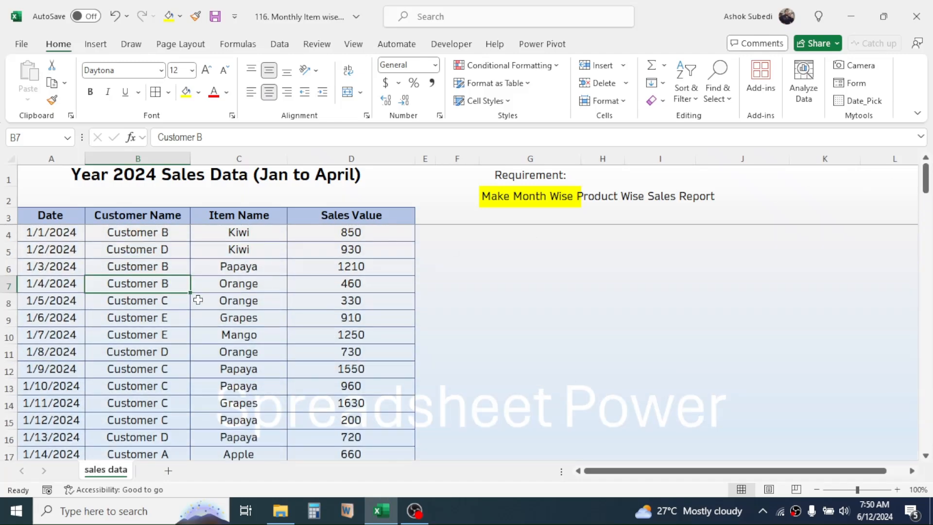
left_click(239, 266)
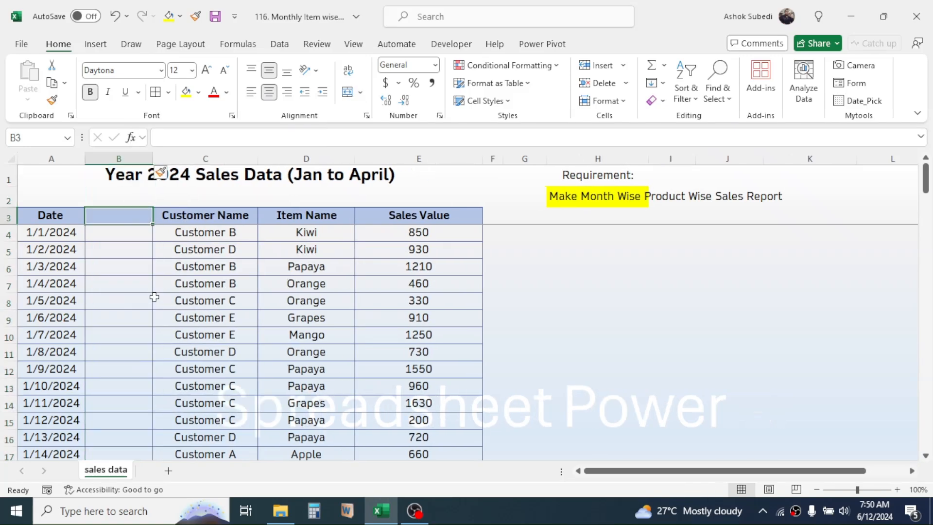
- Enter the header Month and type =TEXT(A4,"mmm") in B4
type("Month")
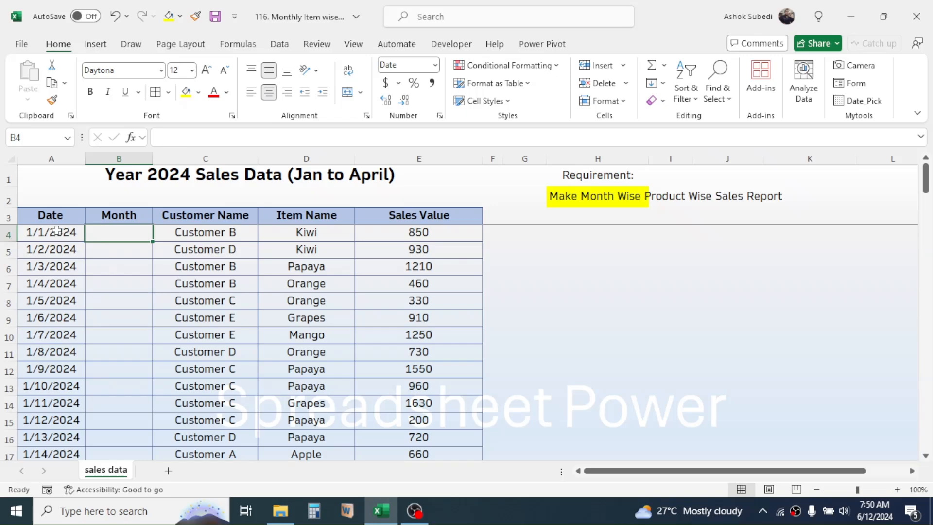
mouse_move(127, 327)
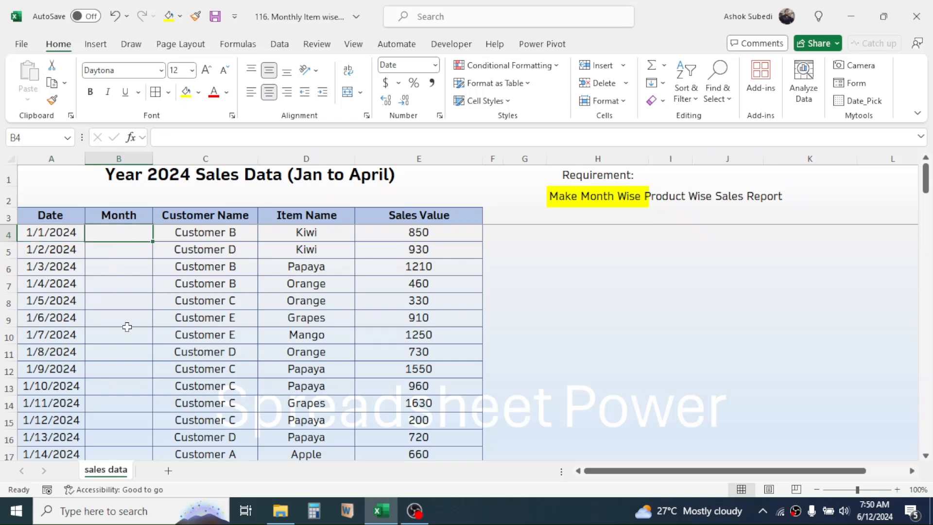
type("=")
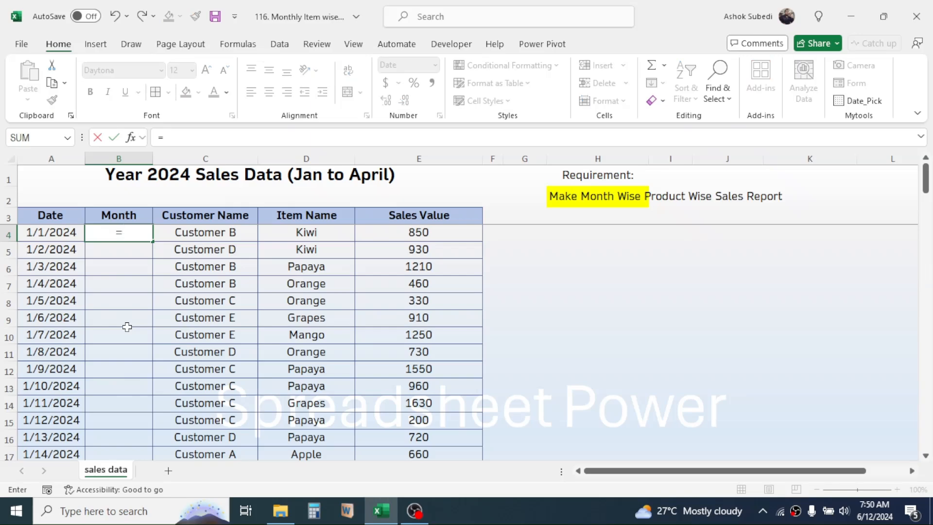
type("TEXT(")
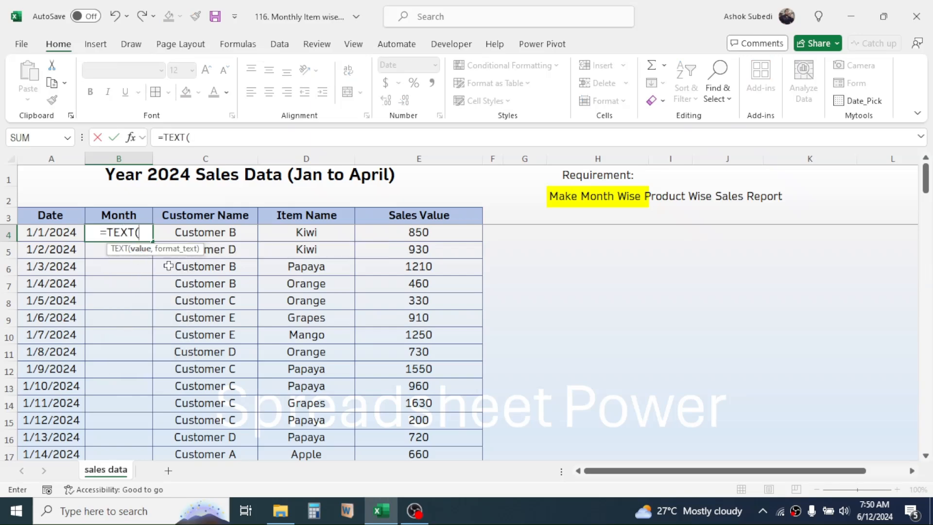
left_click(51, 232)
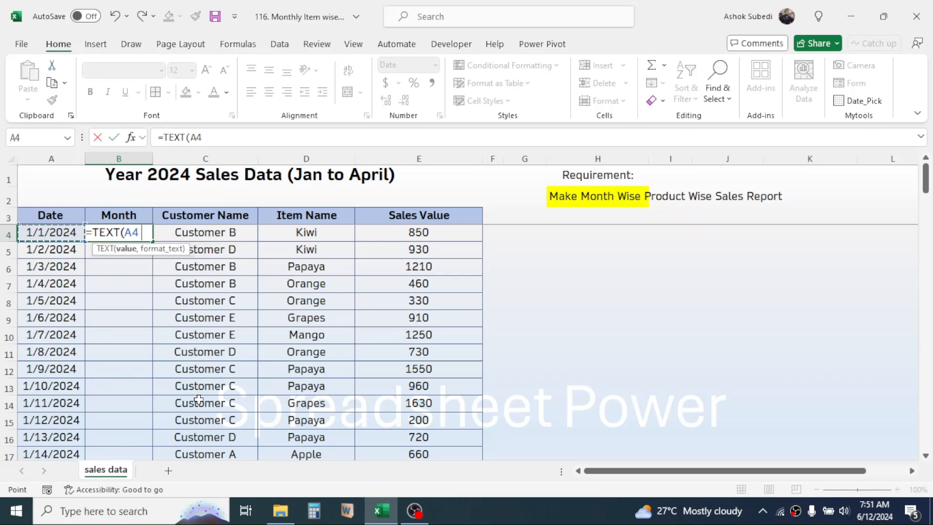
type(",")
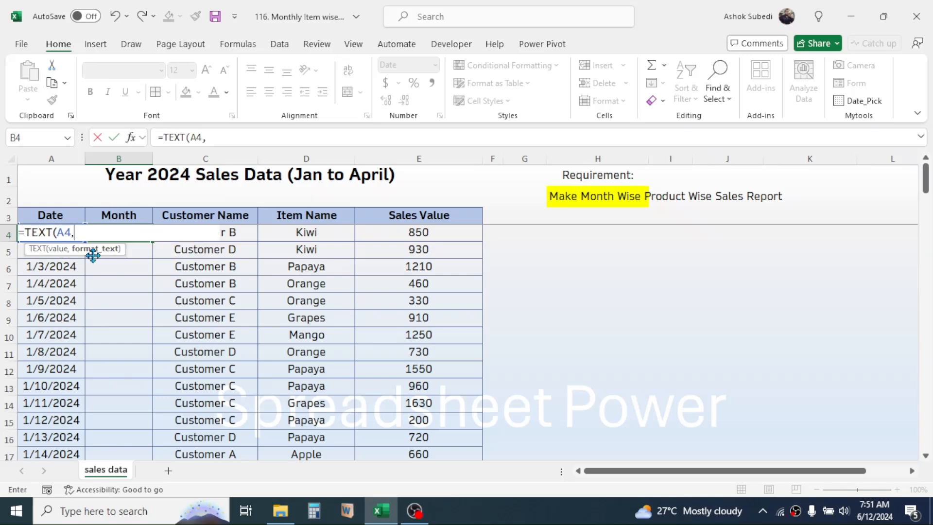
type("\"")
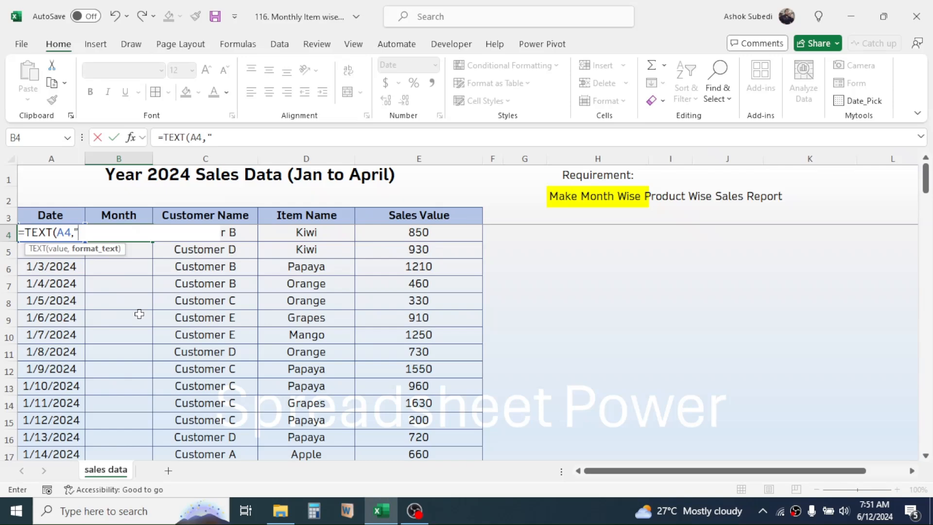
type("mmm")
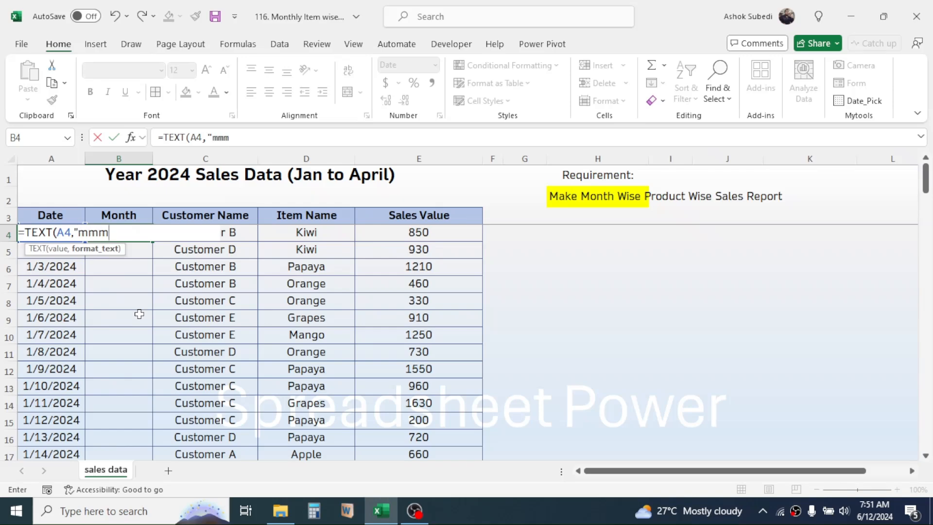
type("\")")
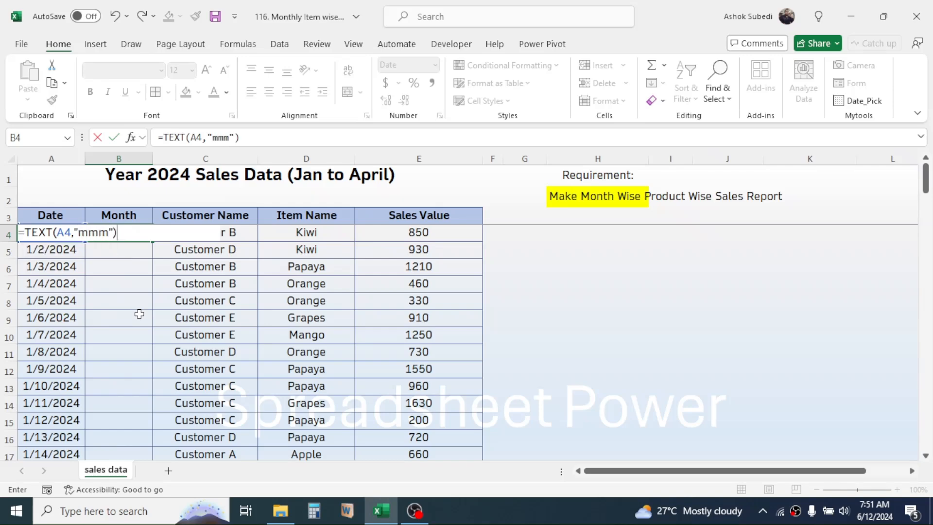
- Commit the month formula, fill it down column B, and bring up the PivotTable options
key("Return")
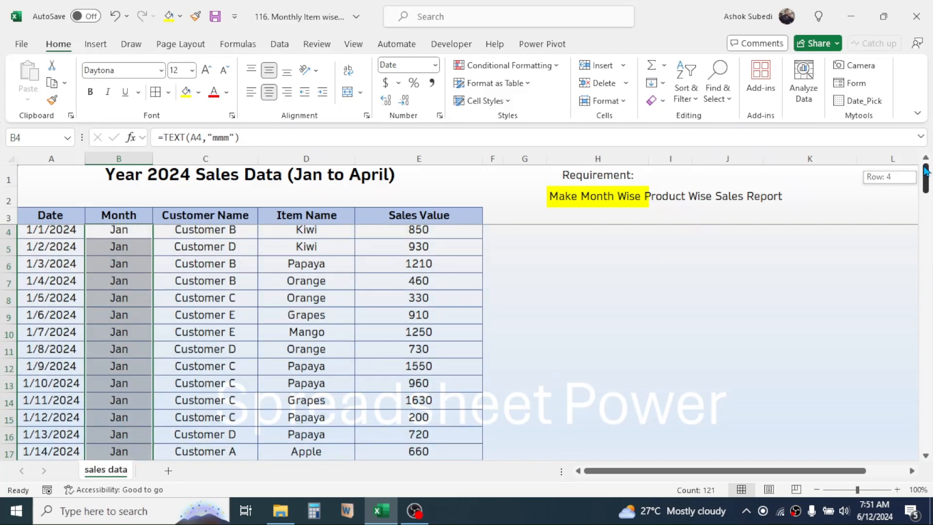
left_click(596, 233)
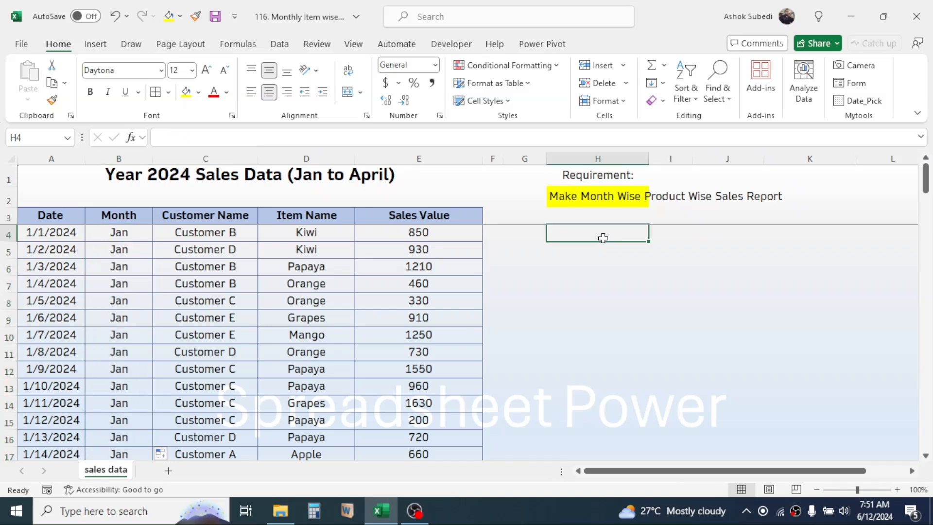
left_click(205, 300)
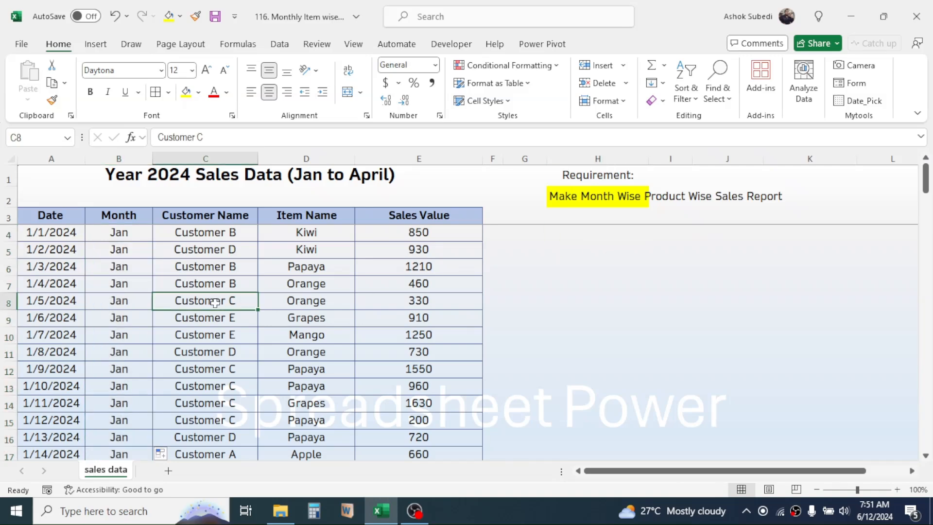
left_click(95, 43)
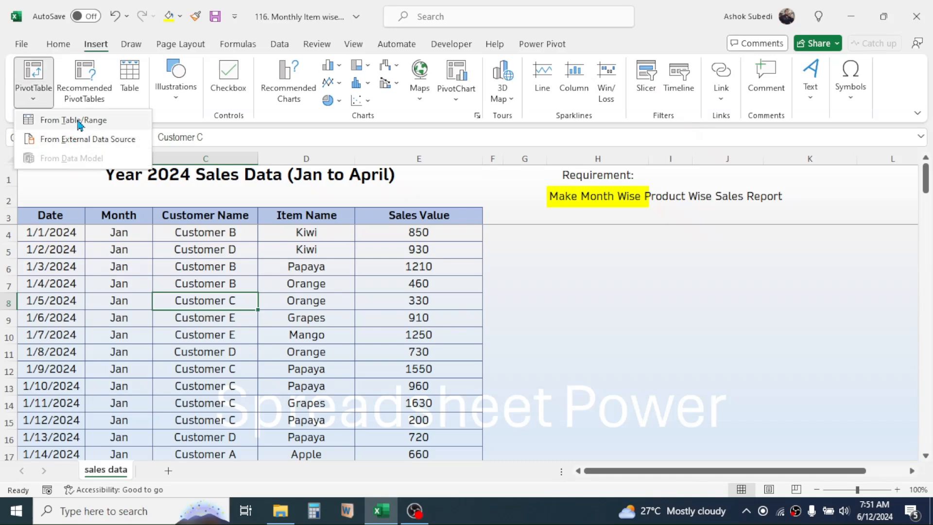
- Create a PivotTable from the sales table range at H5 on the existing worksheet
left_click(73, 120)
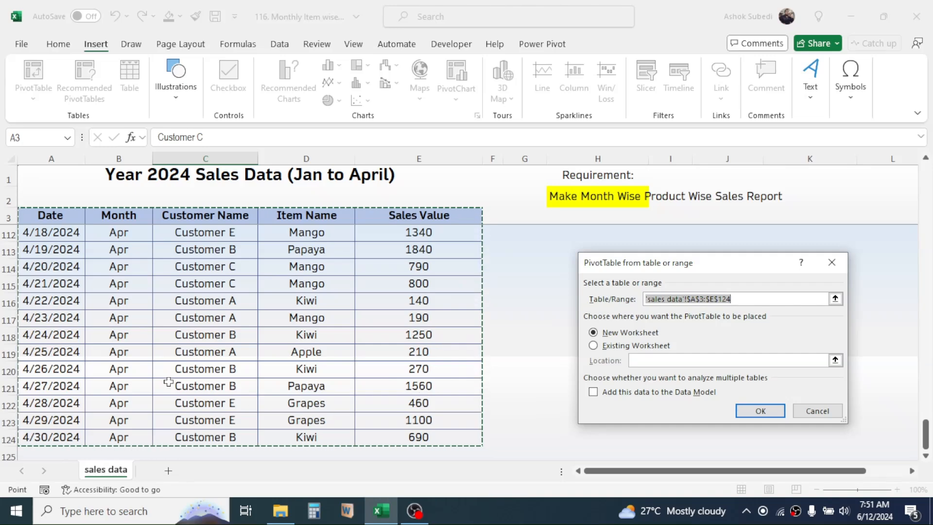
mouse_move(575, 224)
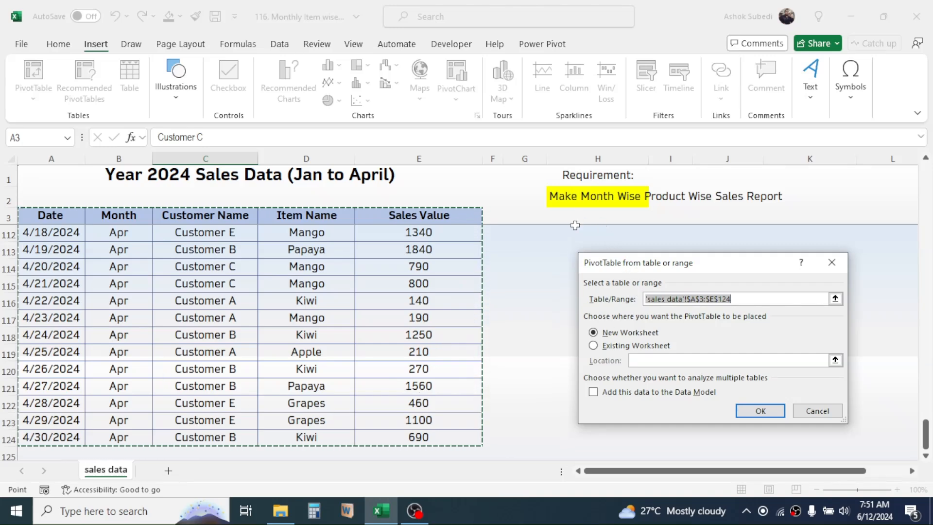
mouse_move(593, 345)
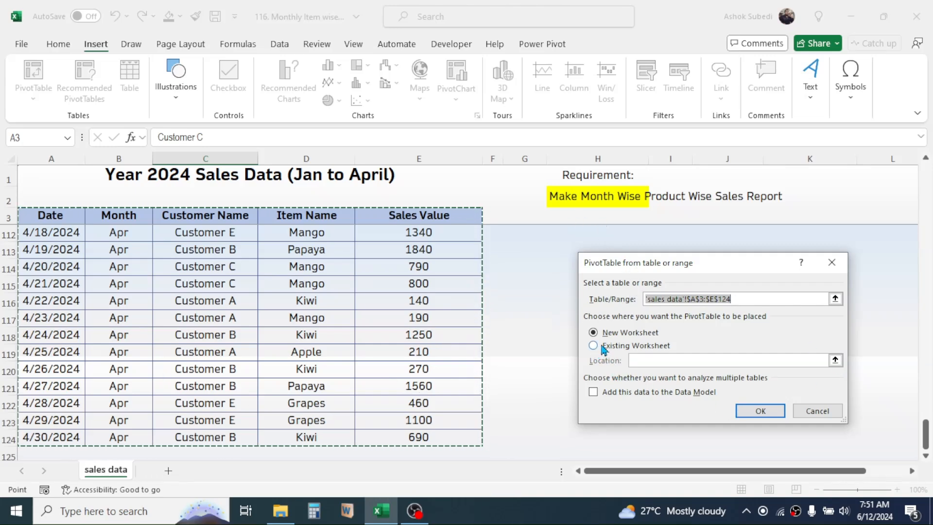
left_click(593, 344)
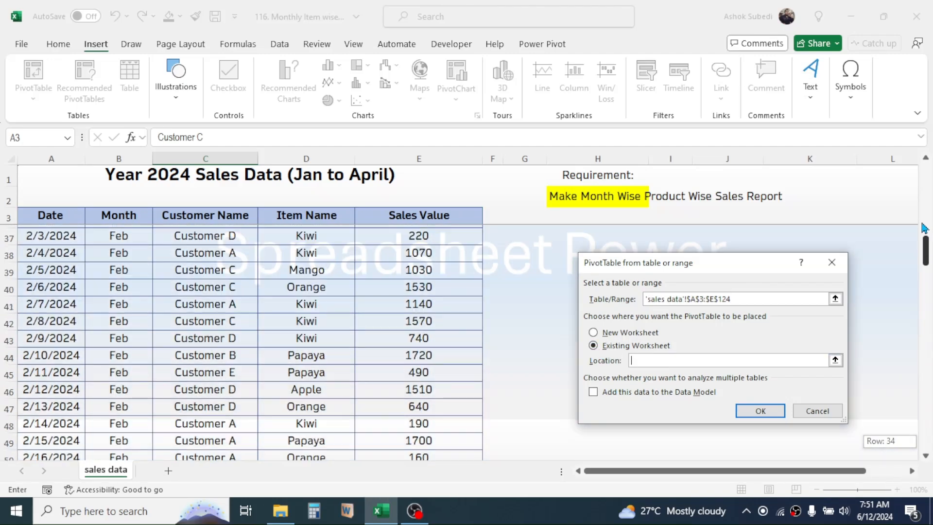
scroll("up", 3)
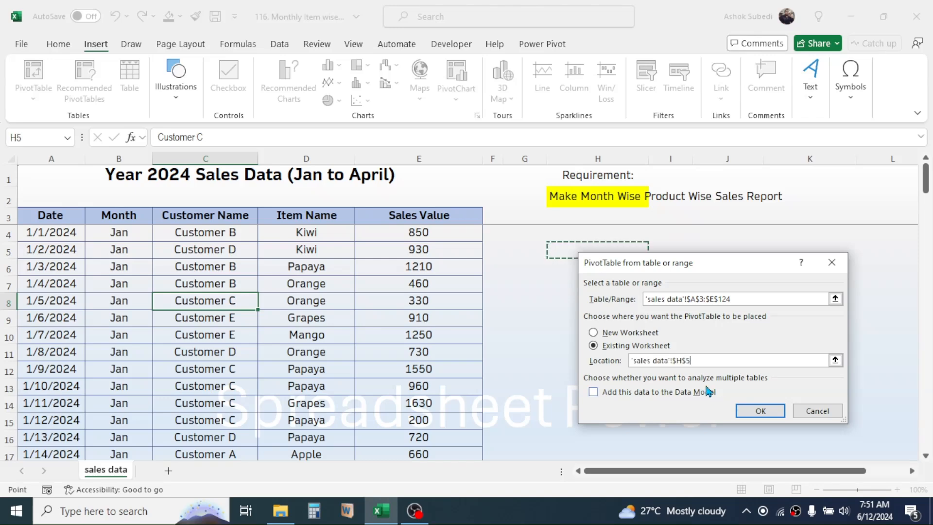
left_click(760, 410)
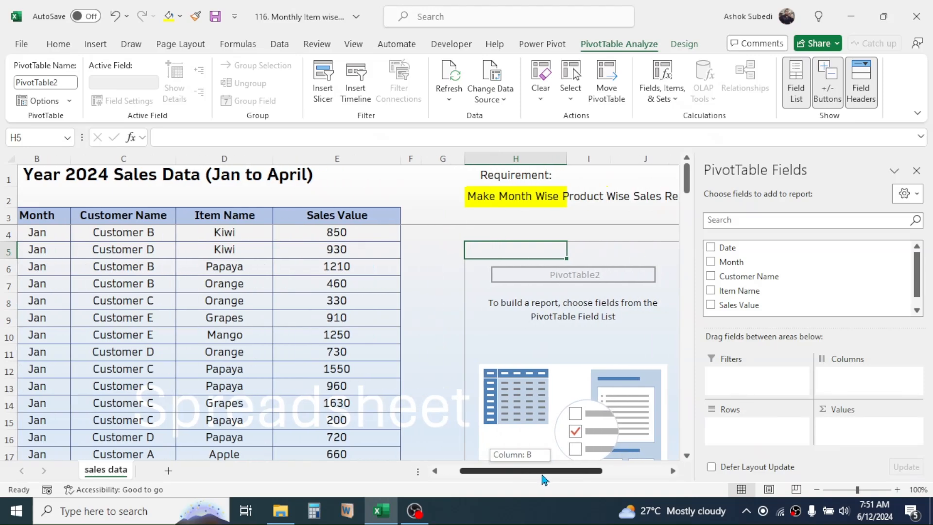
- Put Month in Columns, Item Name in Rows, and sum of Sales Value in Values
scroll("right", 3)
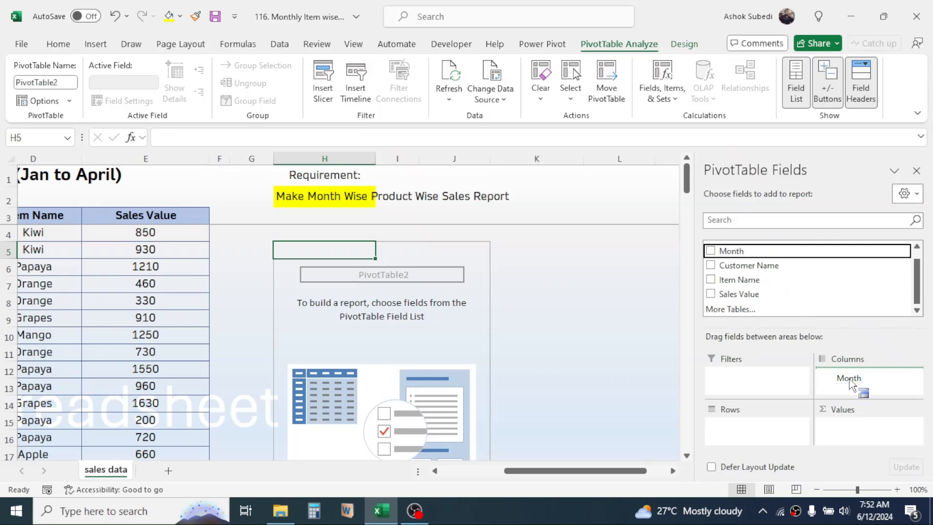
left_click(711, 250)
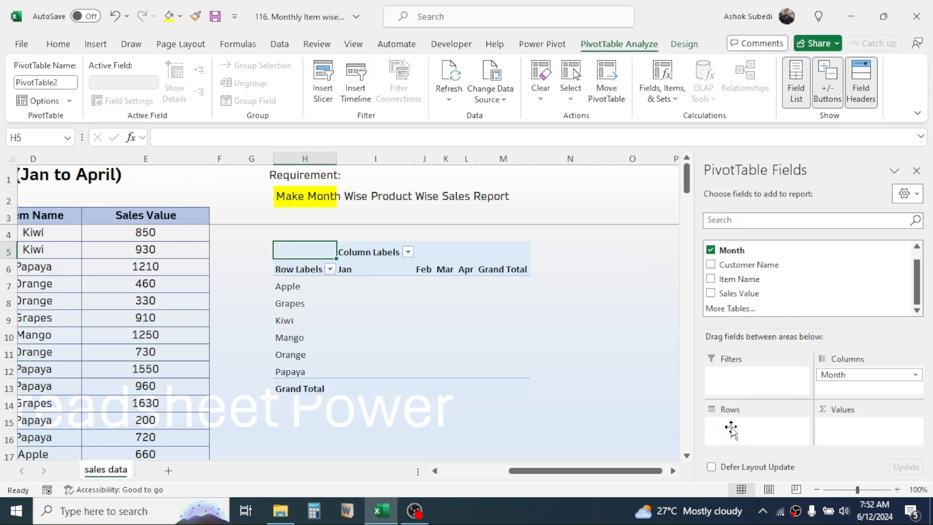
left_click(711, 279)
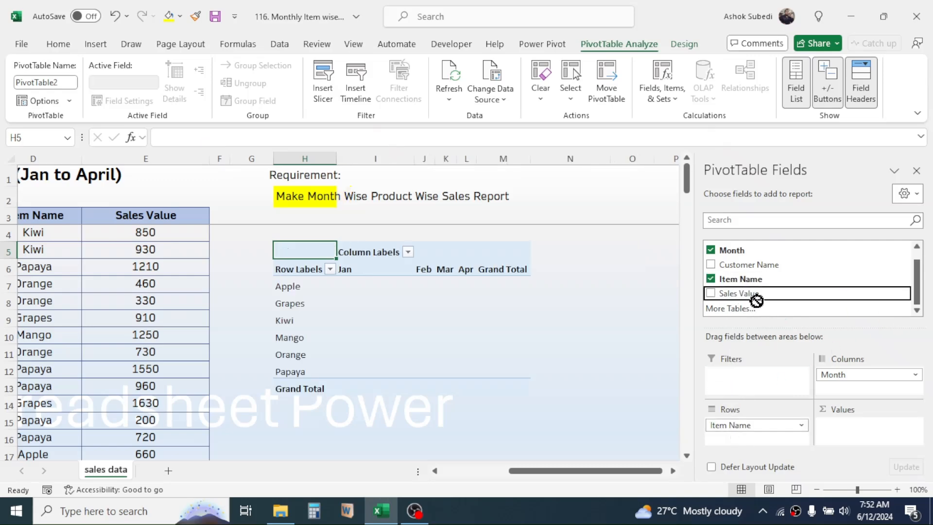
left_click(711, 292)
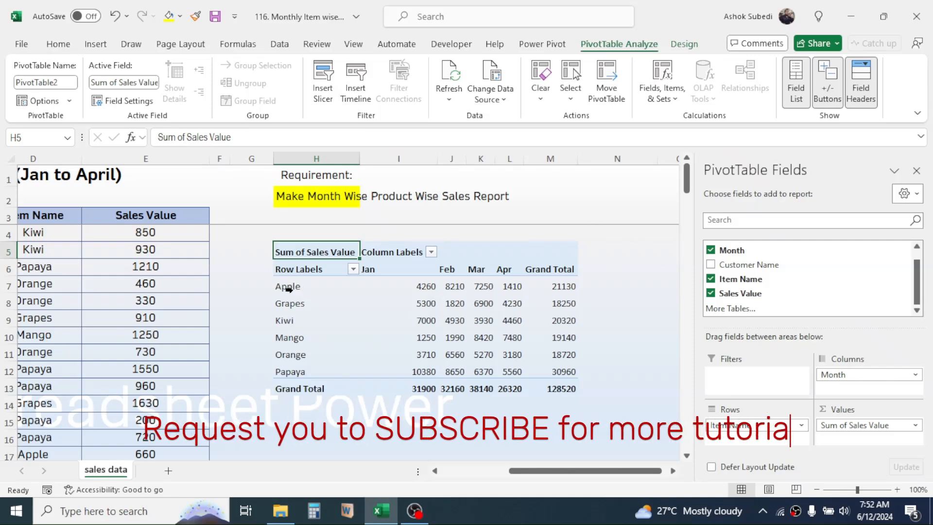
left_click(316, 337)
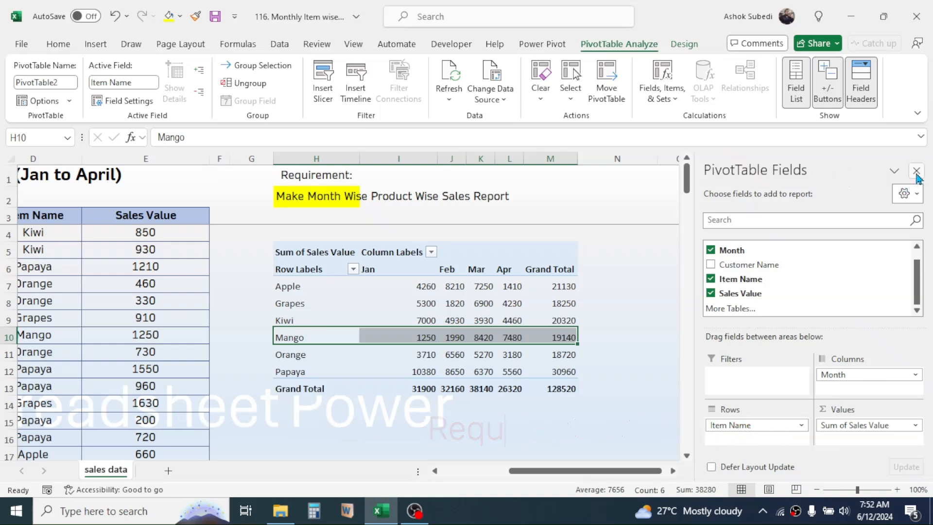
- Close the Field List, copy the PivotTable from Row Labels to Grand Total, and add Sheet2
left_click(916, 171)
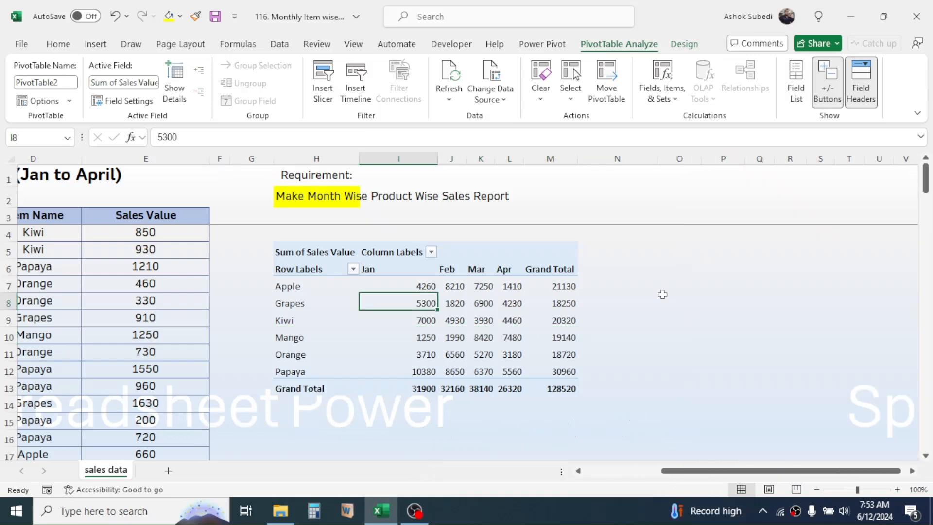
mouse_move(303, 288)
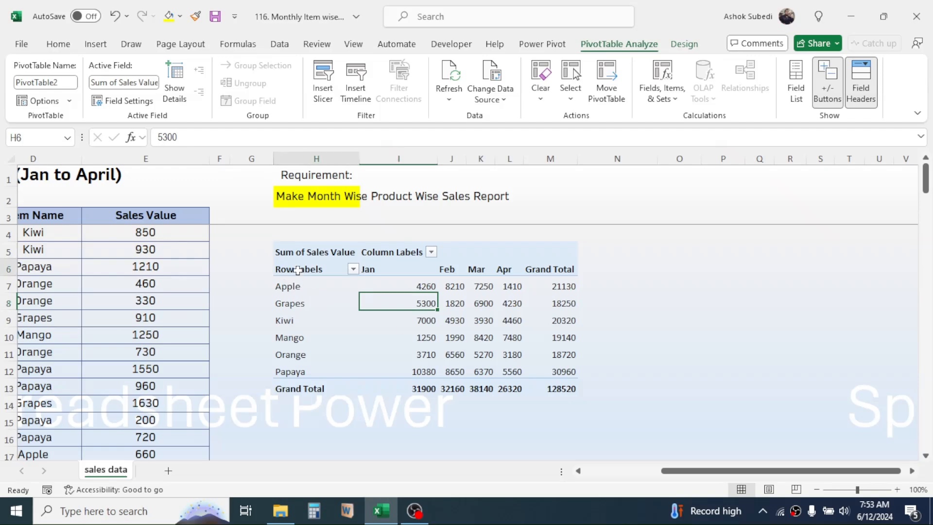
left_click(299, 268)
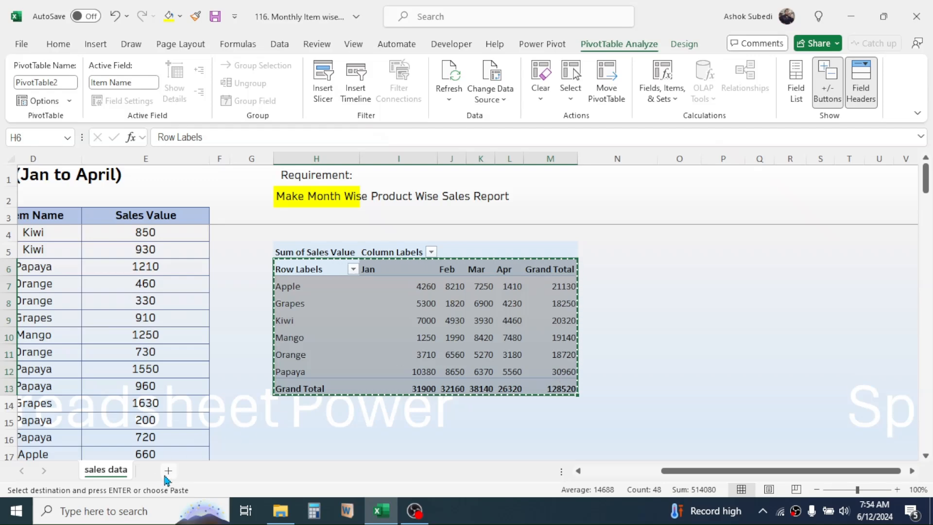
left_click(168, 471)
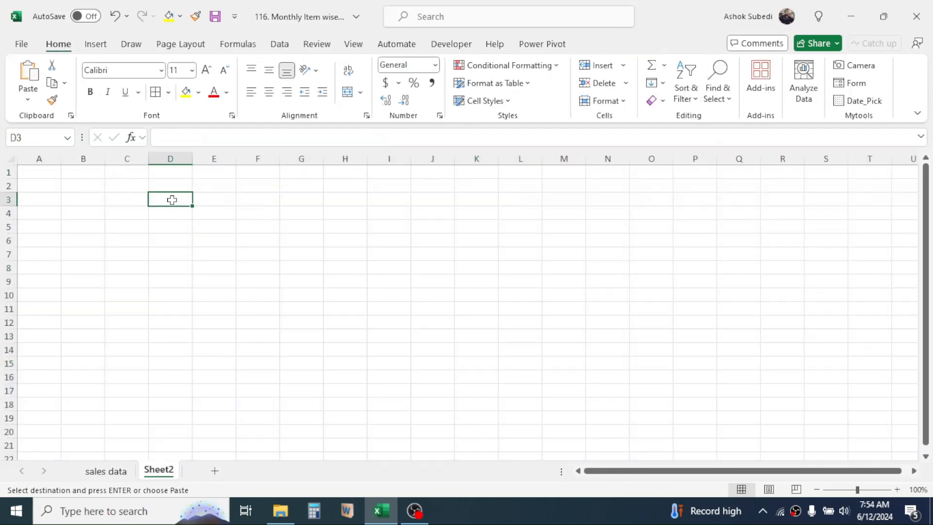
- Paste the copied PivotTable into Sheet2 cell D3 as values only
right_click(170, 199)
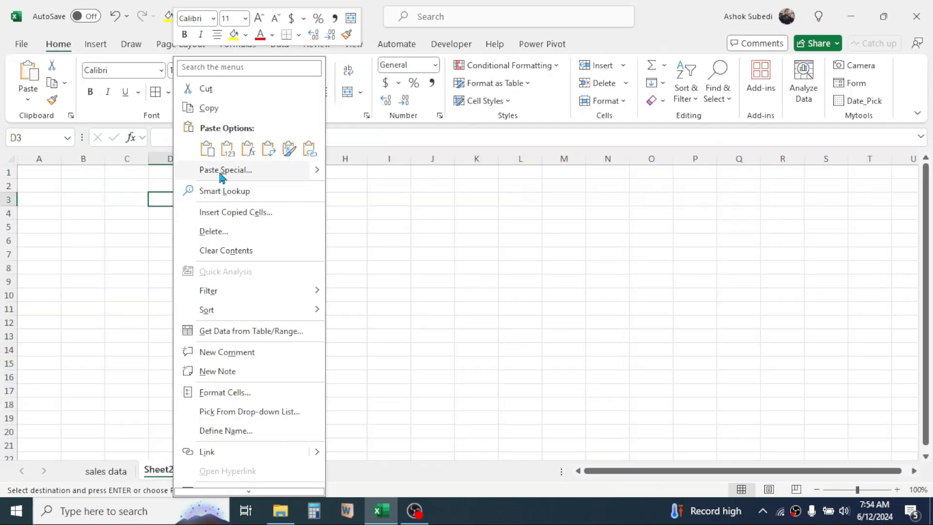
left_click(225, 170)
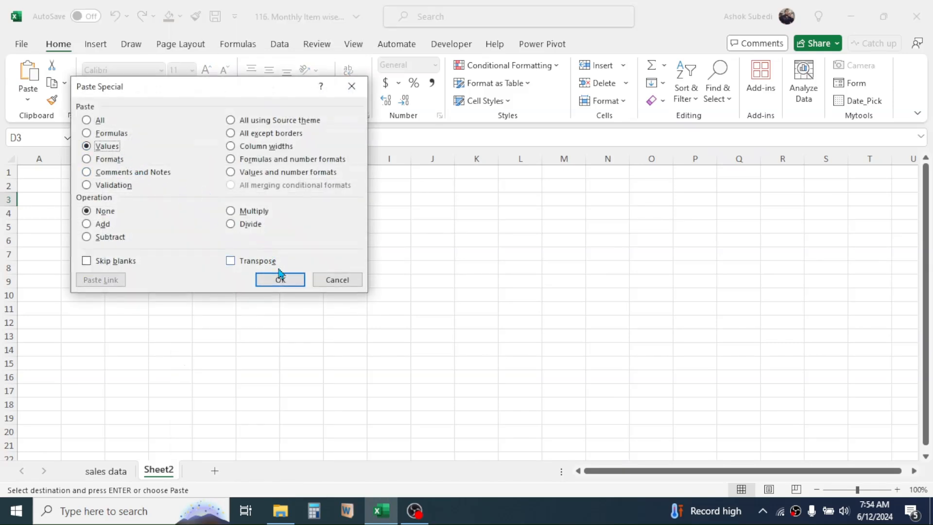
left_click(280, 279)
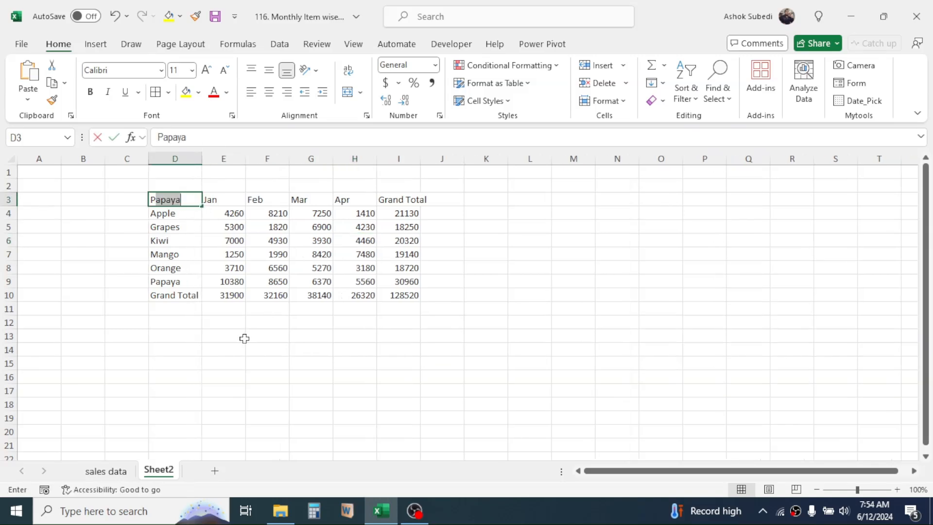
- Rename the D3 header to 'Product name' and give the header row an orange fill
type("Product name")
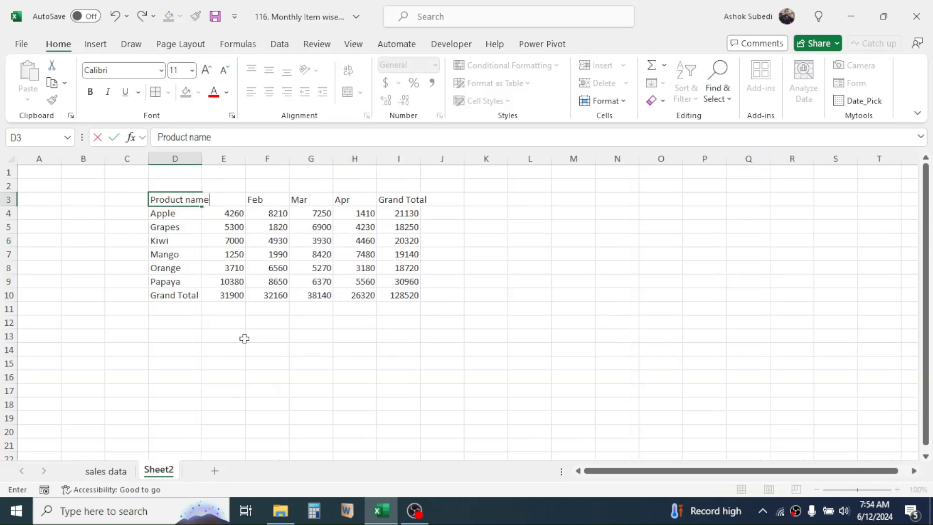
left_click(354, 268)
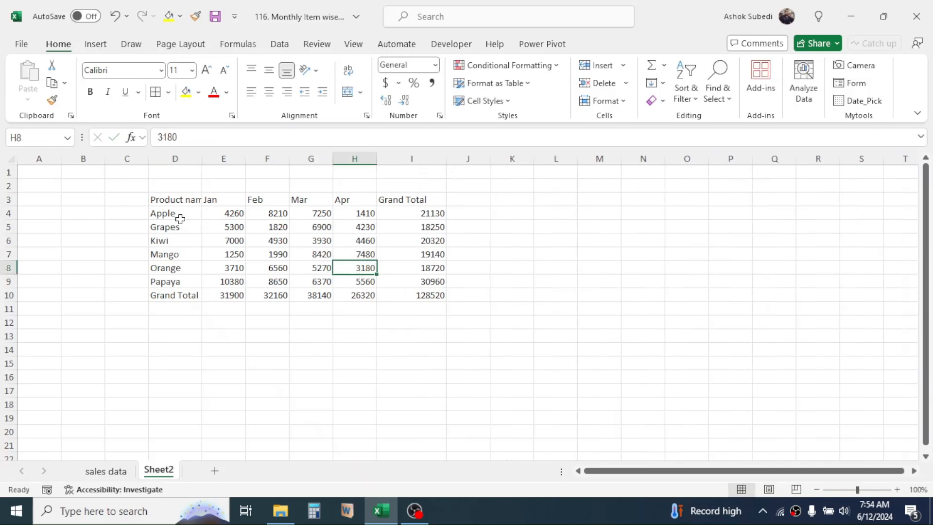
left_click(190, 199)
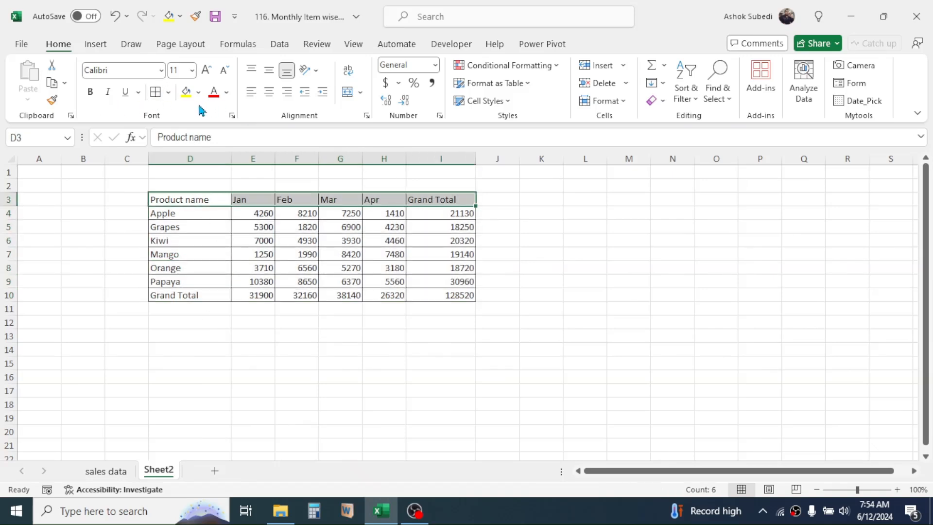
left_click(198, 92)
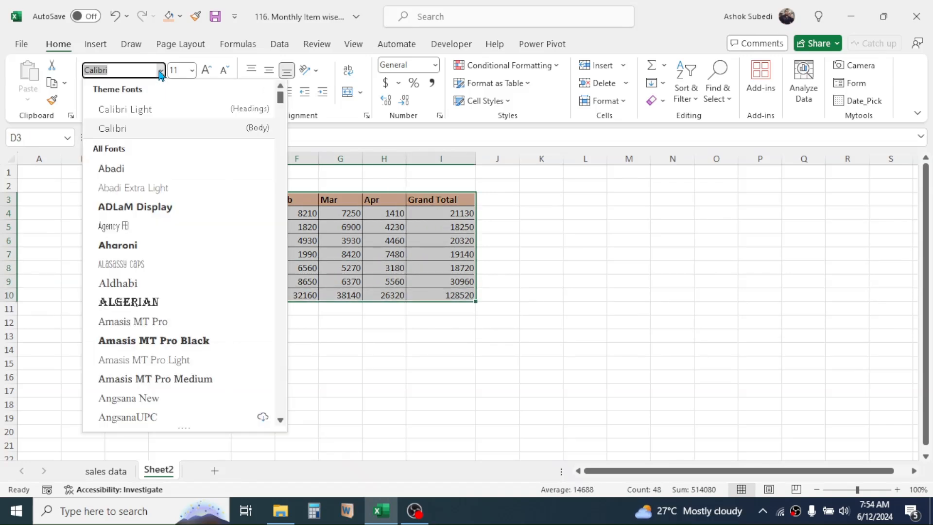
- Set the table font to Amasis MT Pro, center and enlarge it, and shade Grand Total grey
left_click(133, 321)
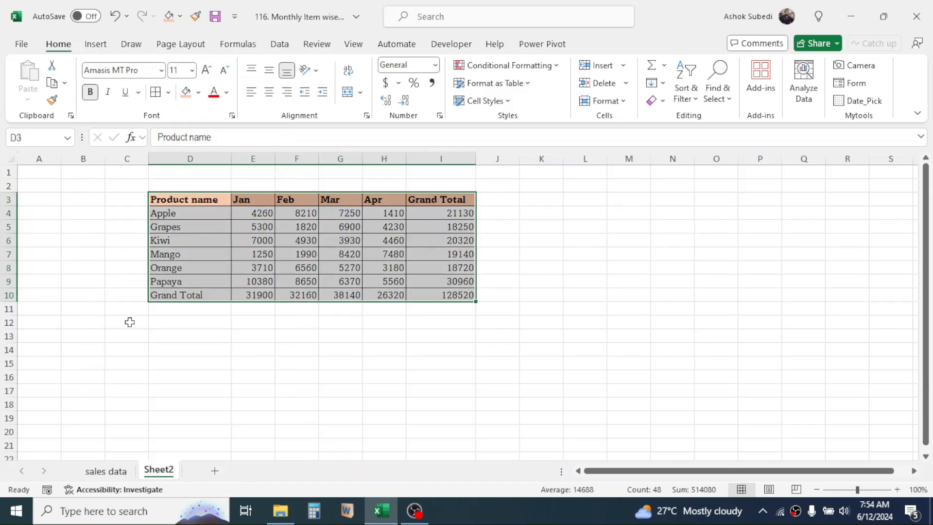
left_click(269, 70)
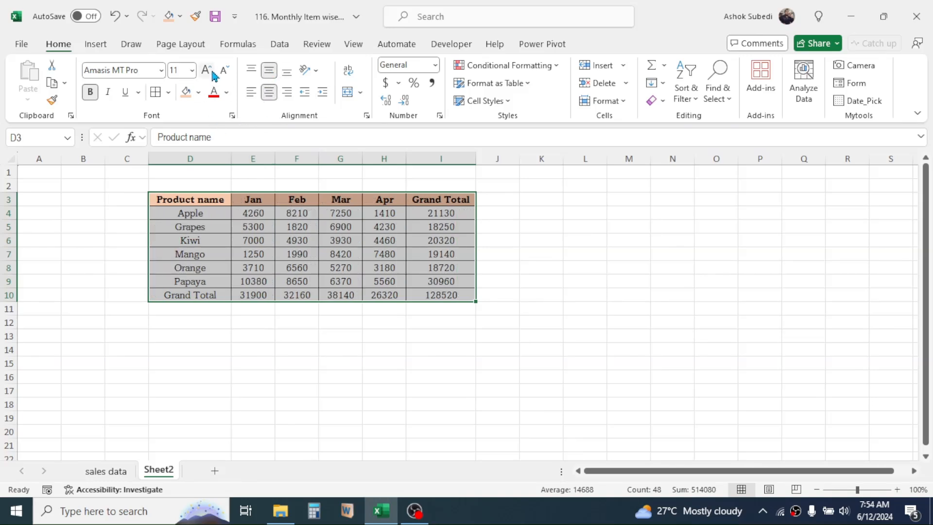
left_click(206, 70)
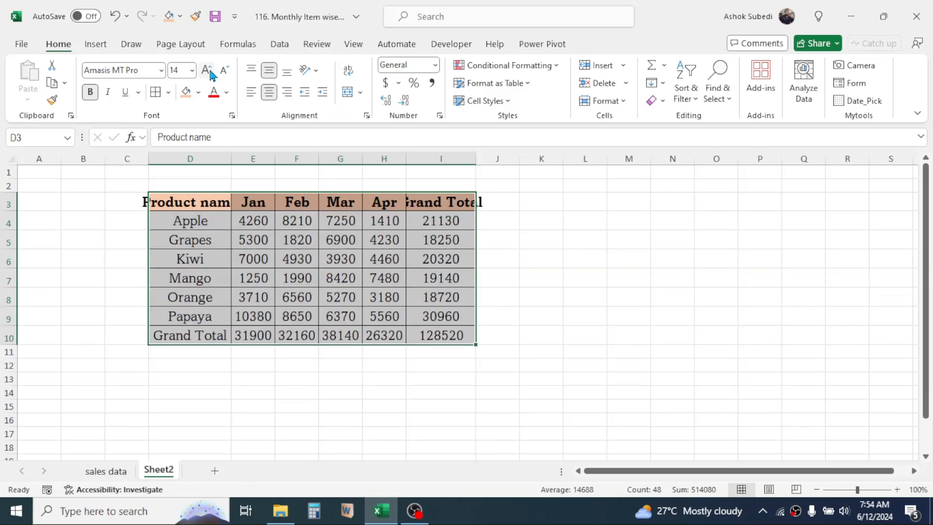
left_click(198, 93)
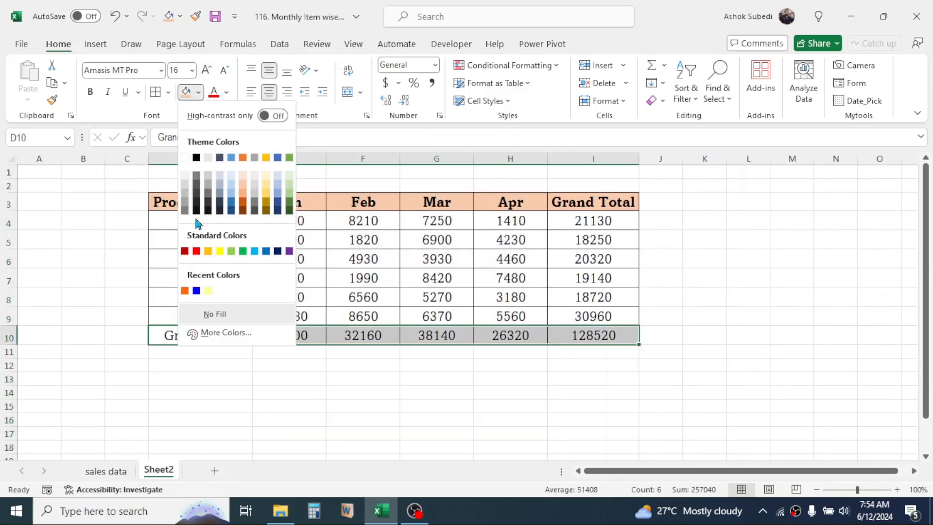
left_click(748, 258)
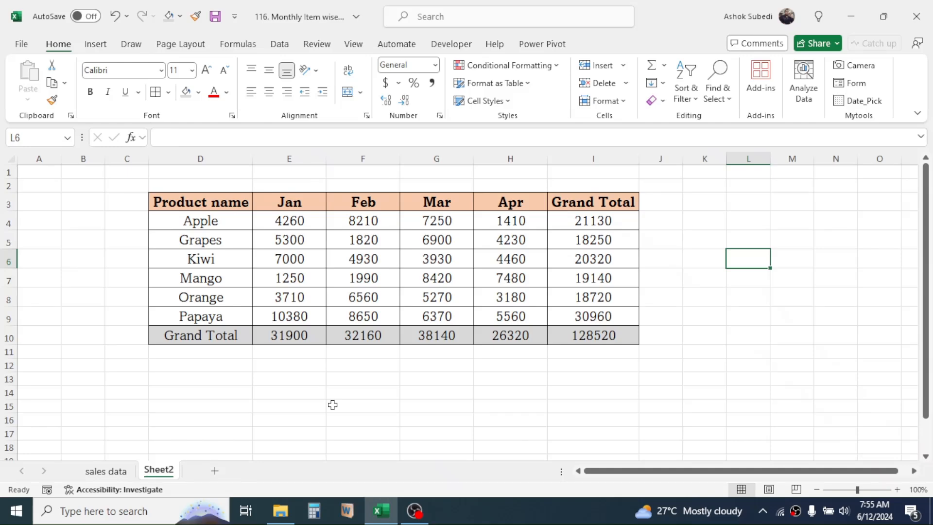
- Return to the sales data sheet, clear the copy outline, and scroll back to column A
left_click(105, 471)
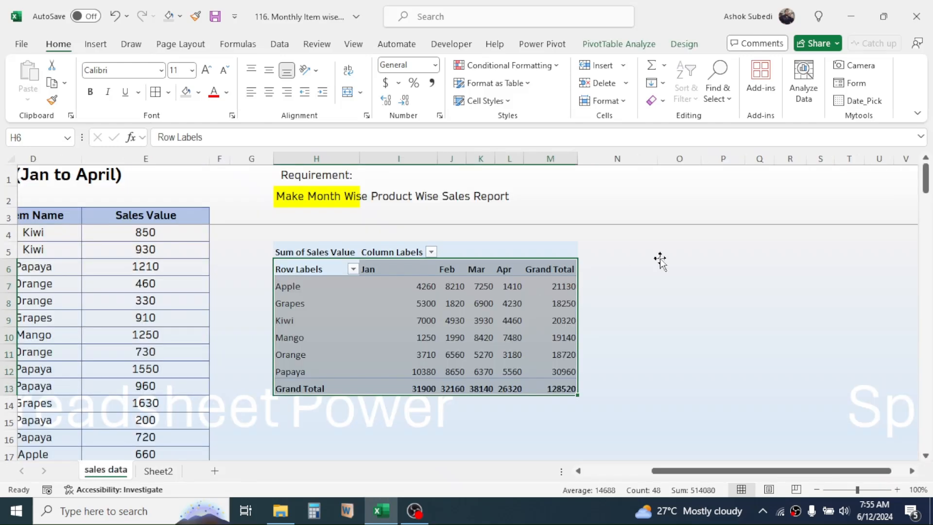
left_click(678, 249)
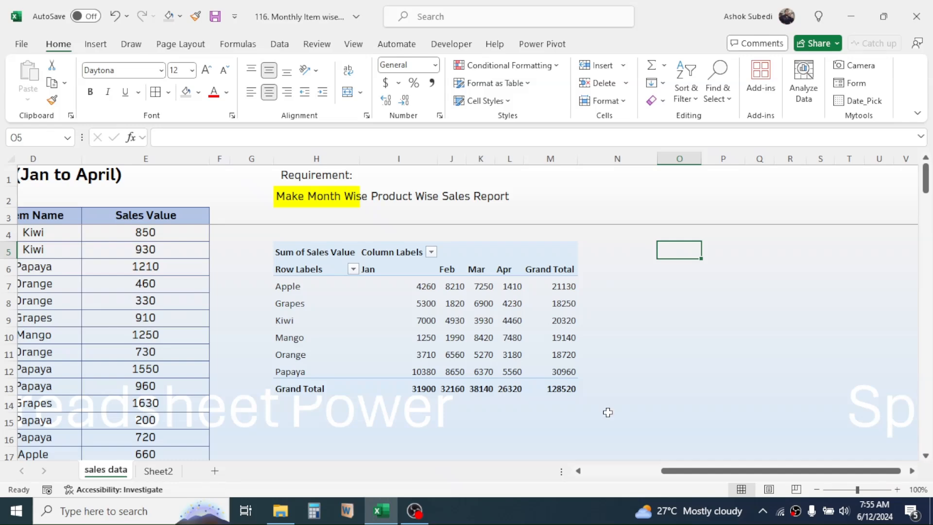
scroll("left", 3)
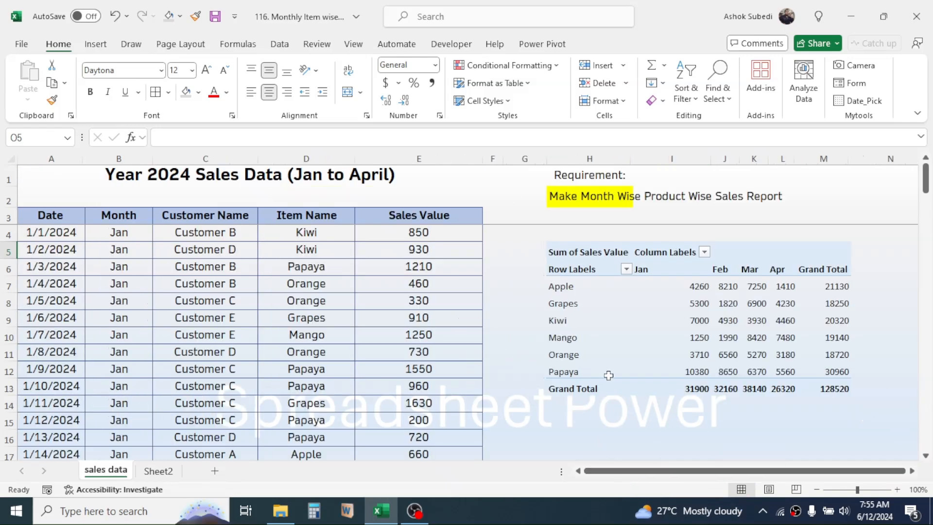
left_click(524, 174)
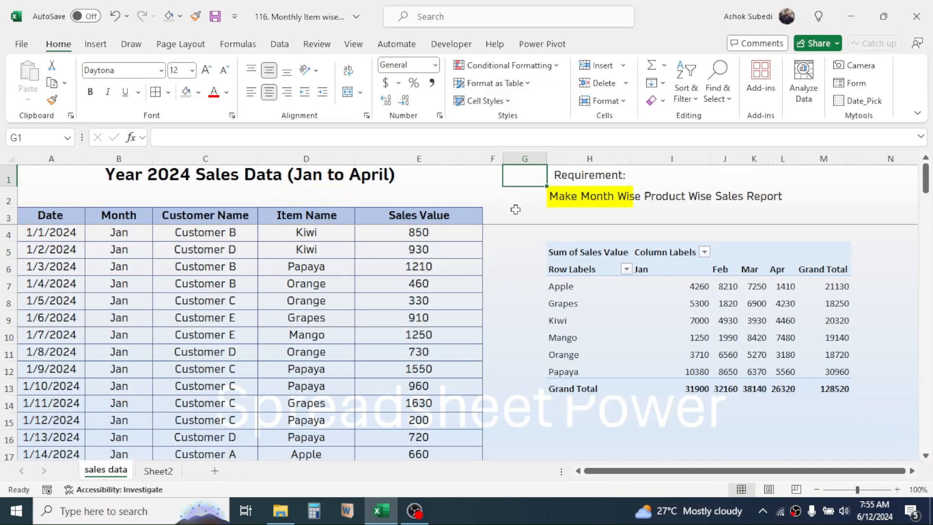
left_click(524, 214)
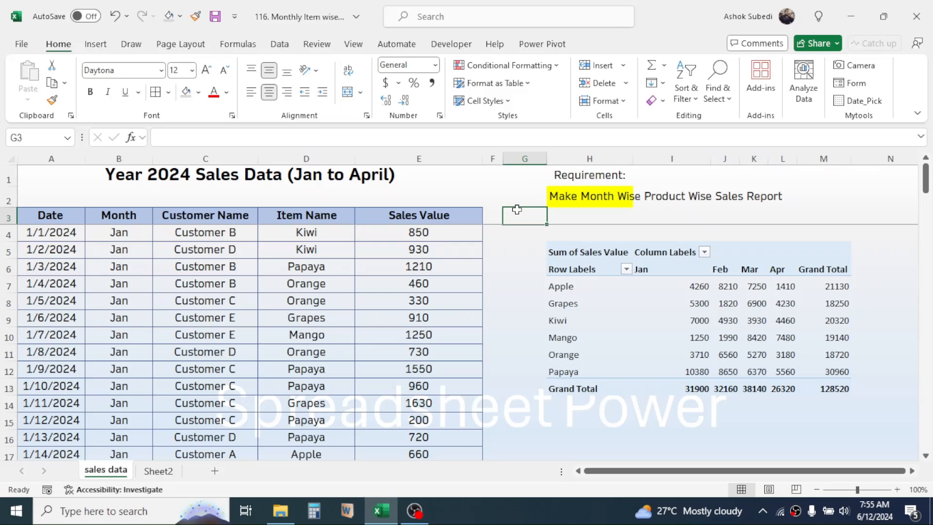